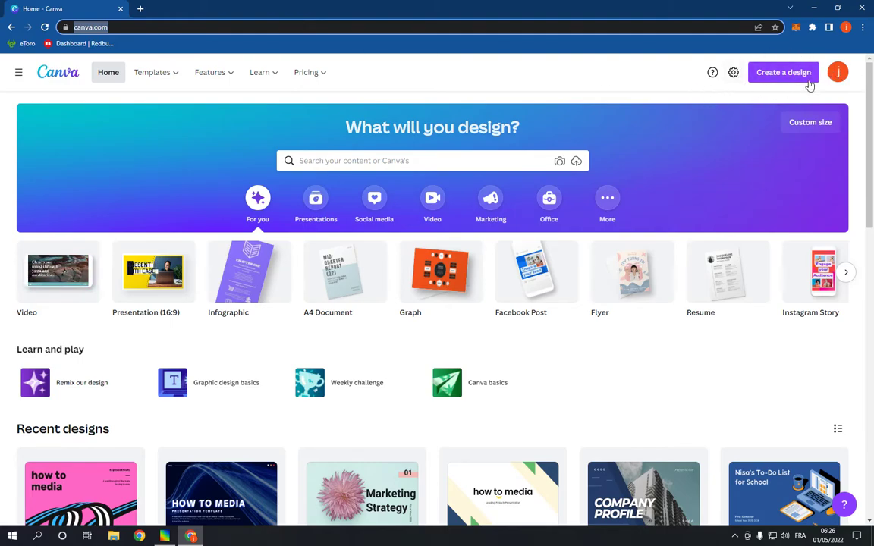
- Search 'logo' and start a new blank Logo design
type("logo")
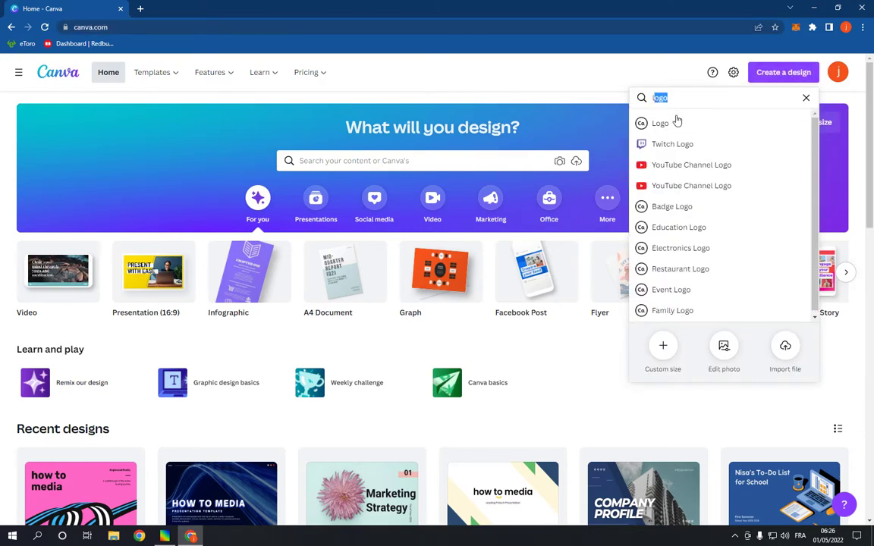
left_click(660, 123)
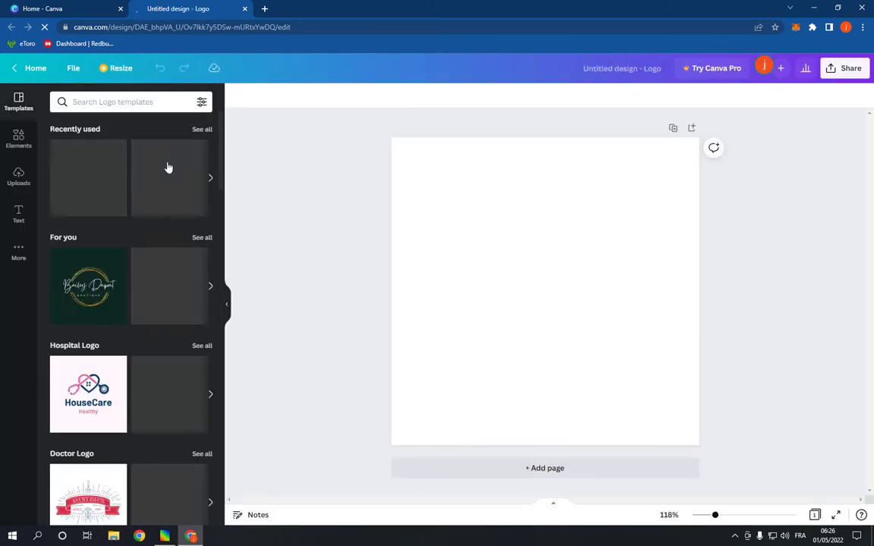
- Scroll the logo templates down to the Gym Logo category
scroll("down", 3)
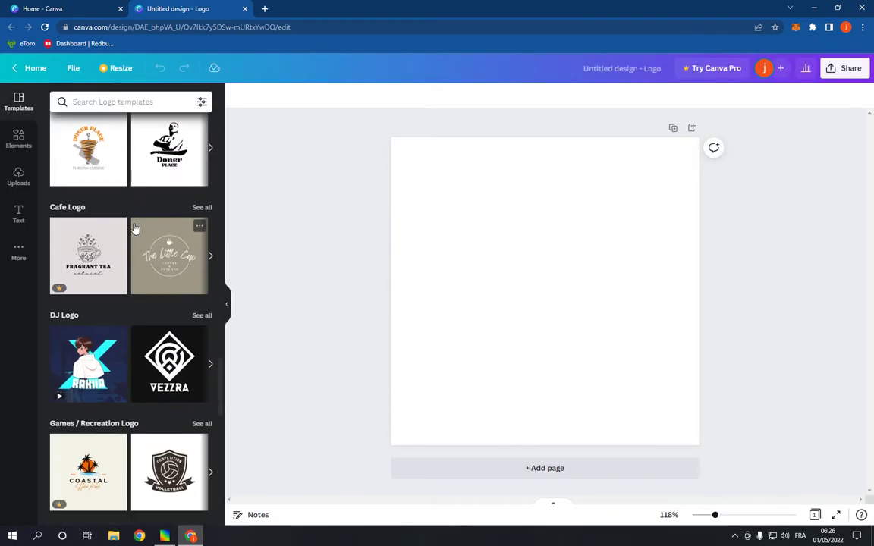
scroll("down", 3)
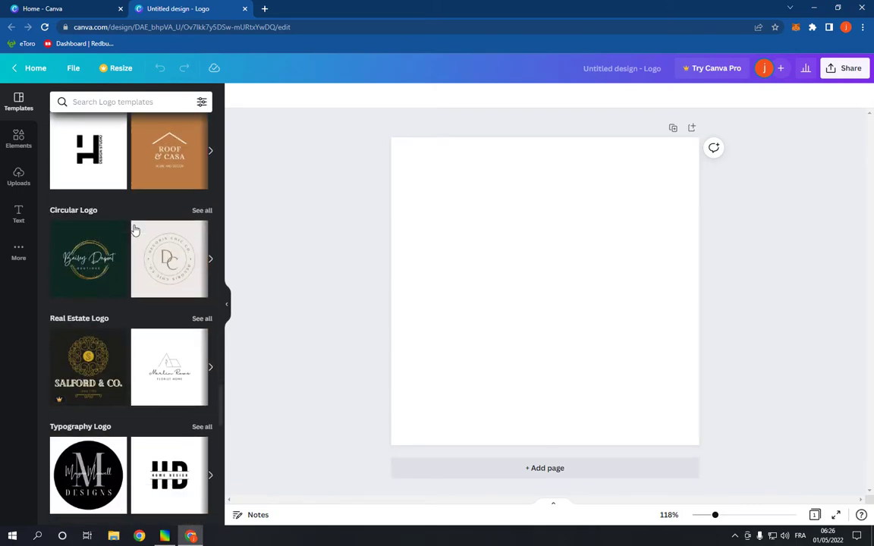
scroll("down", 3)
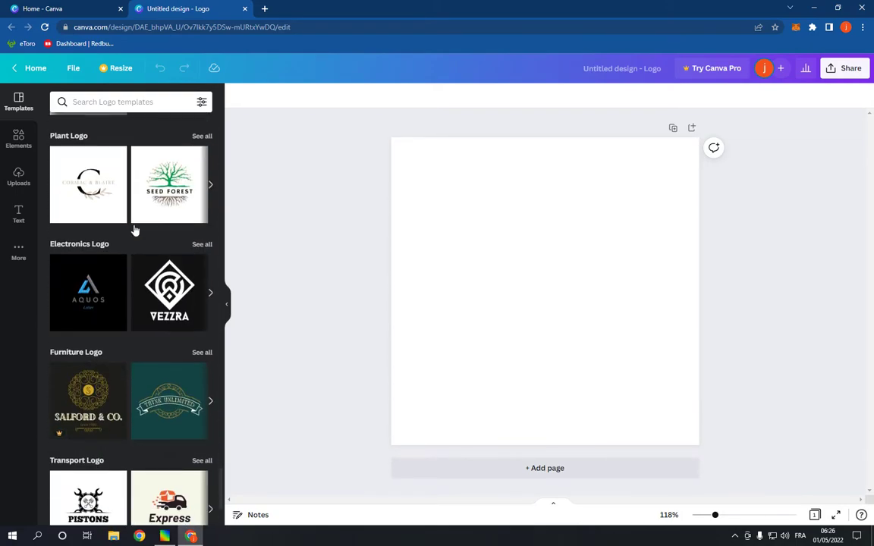
scroll("down", 3)
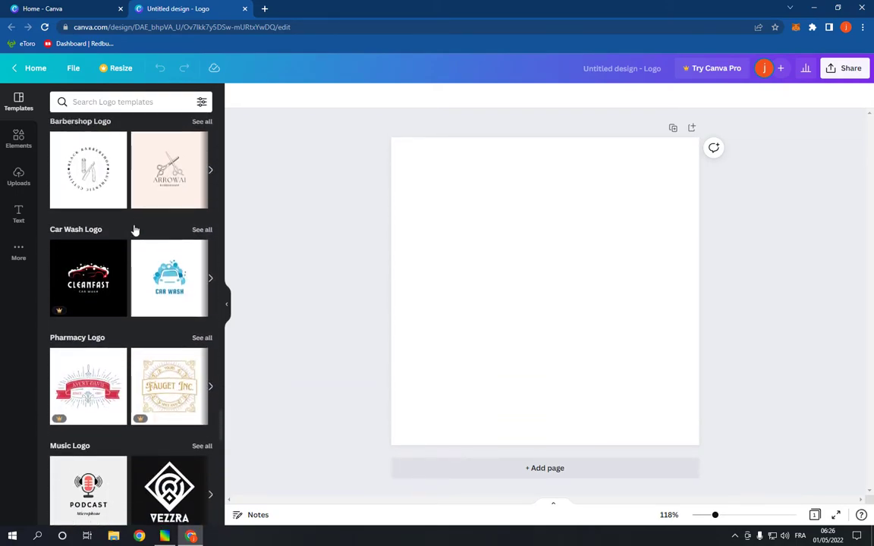
scroll("down", 3)
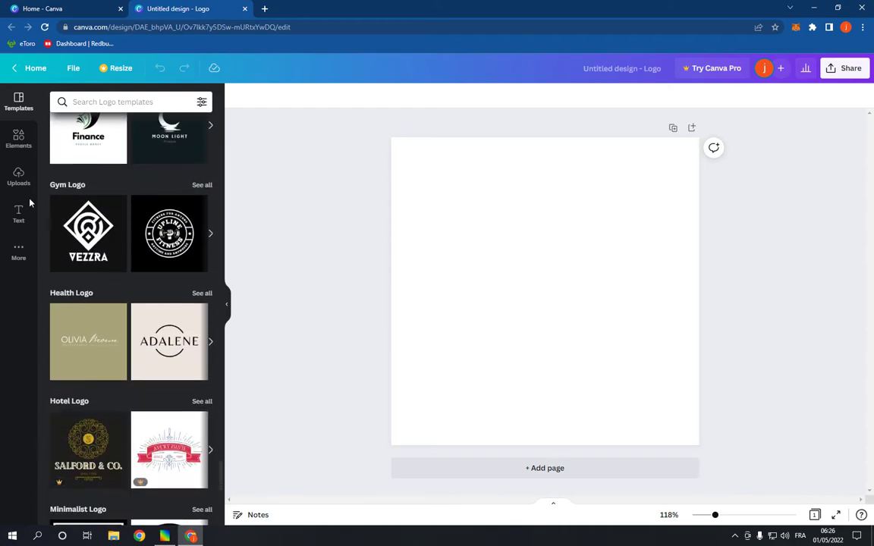
mouse_move(72, 190)
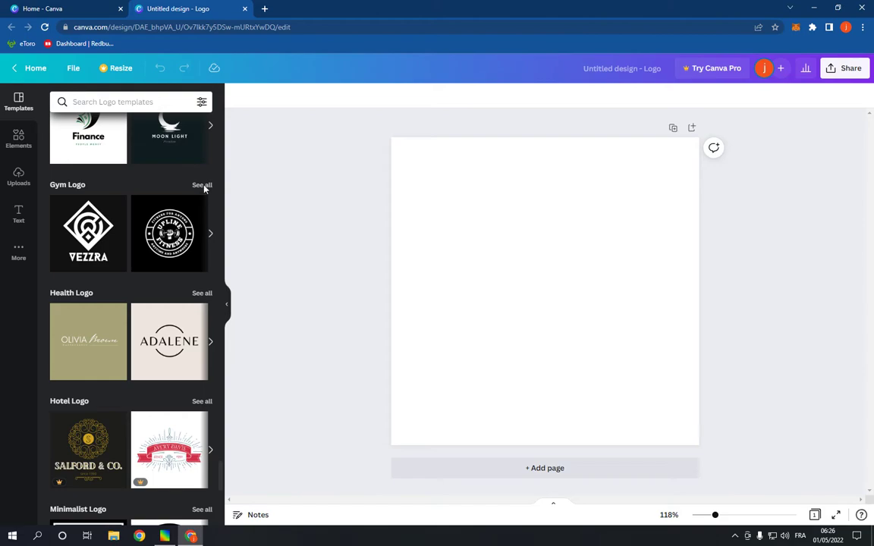
- Apply a gym logo template and change its second line to 'JACOB'
left_click(202, 185)
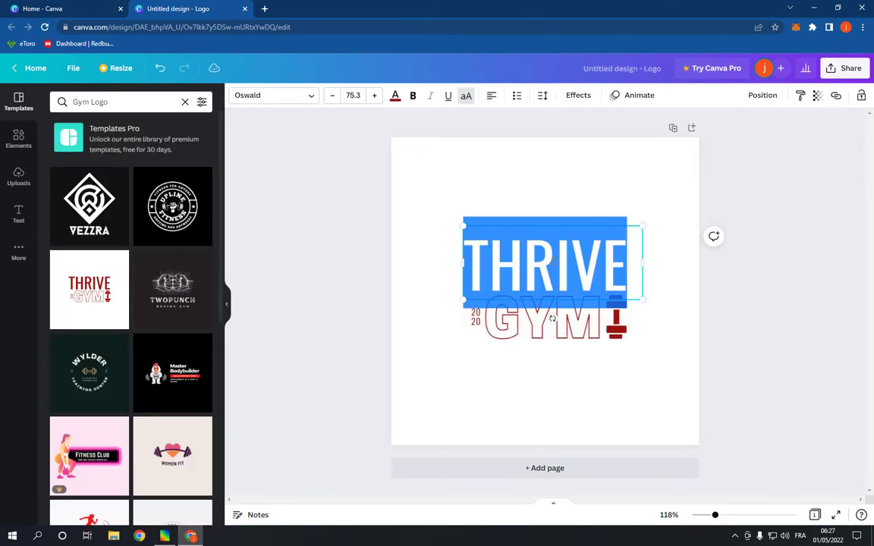
type("JACOB")
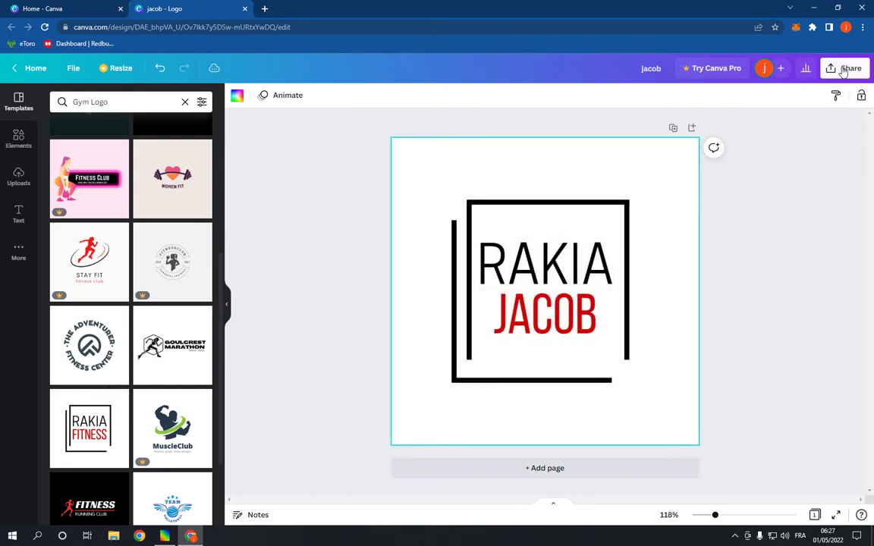
- Try the black running club template, then apply the Hybrid Dynamic gym template
left_click(850, 68)
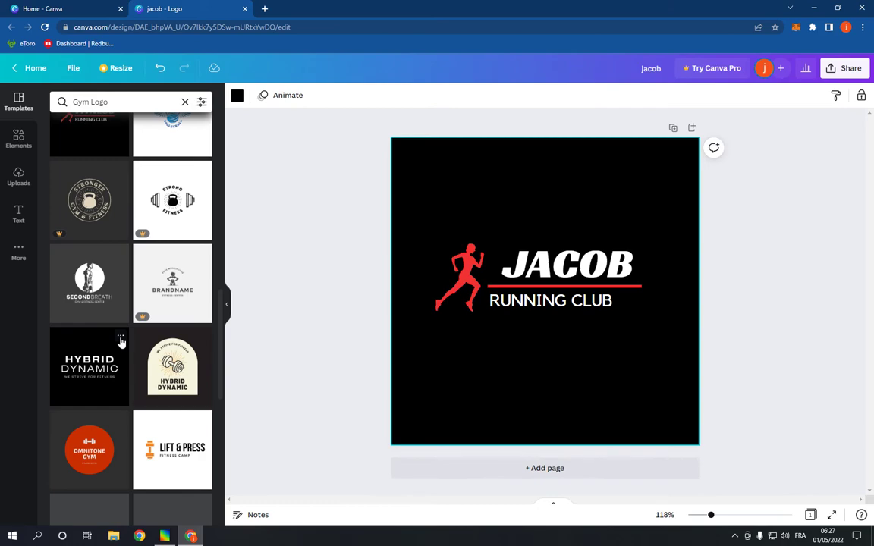
left_click(89, 368)
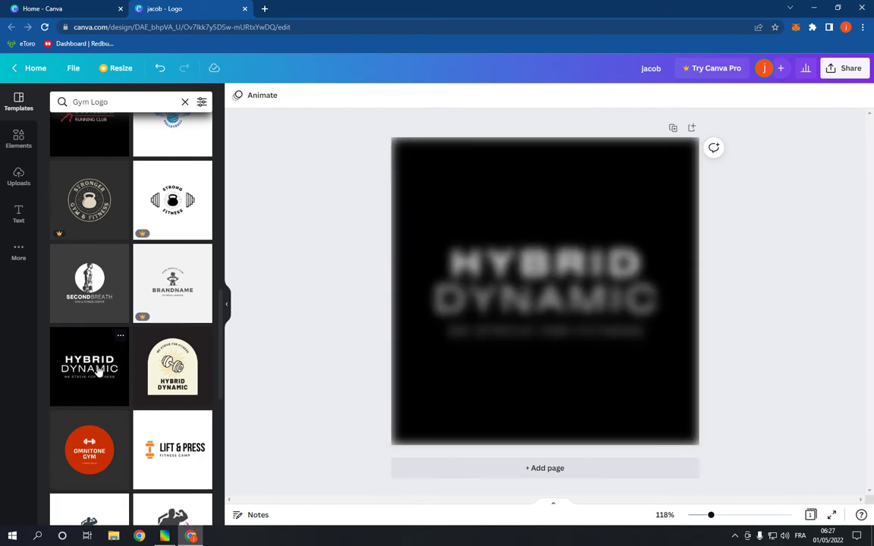